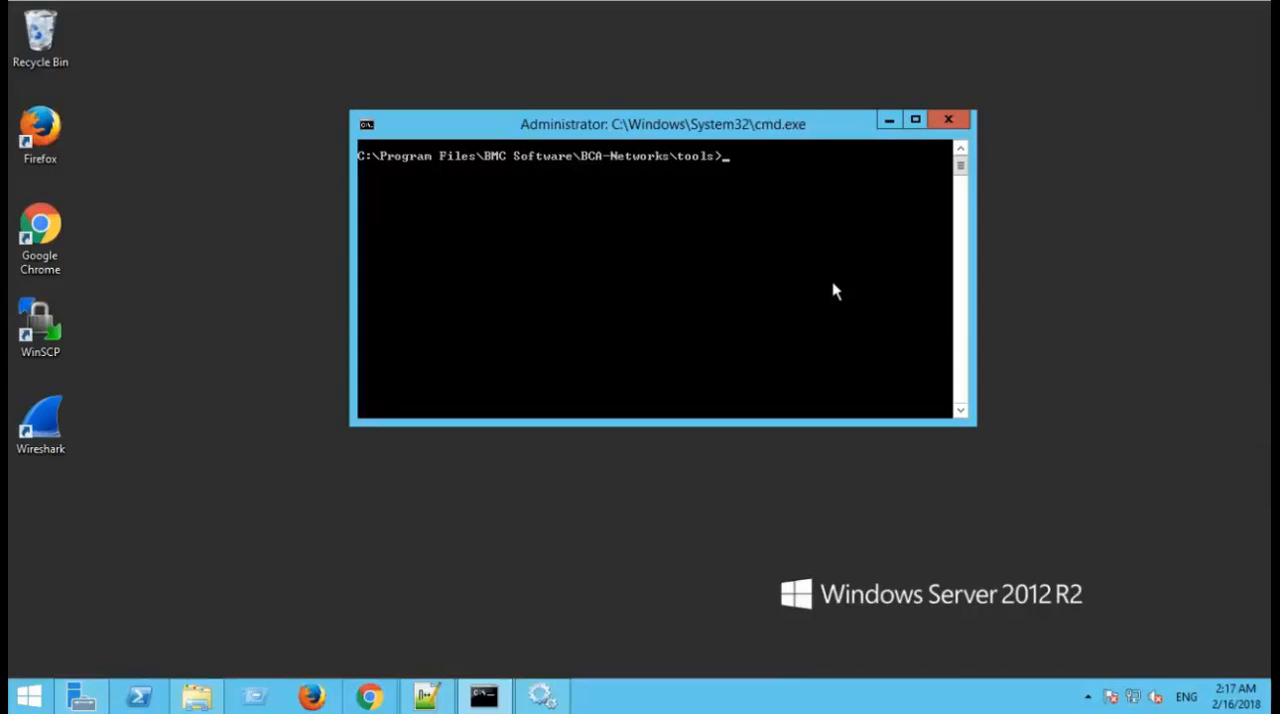
Run backup_db.bat Testbackup.dump to dump the bcan database and wait for Success
type("ba")
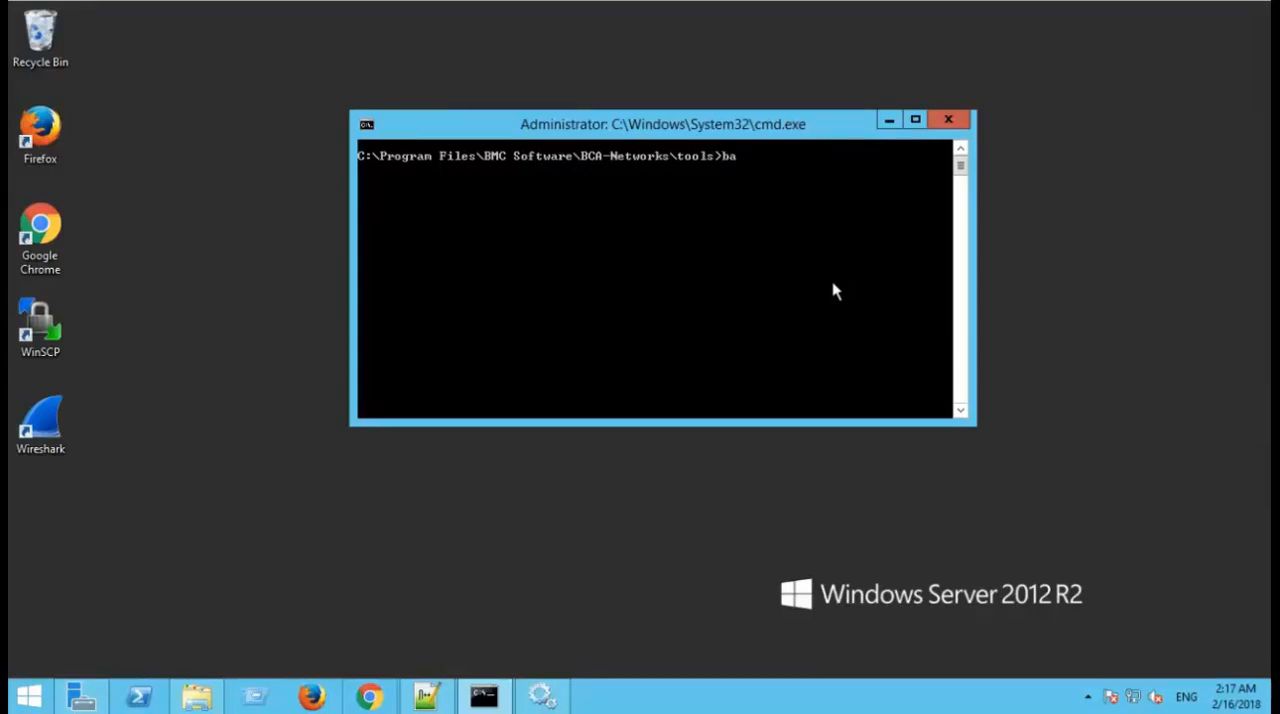
type("cku")
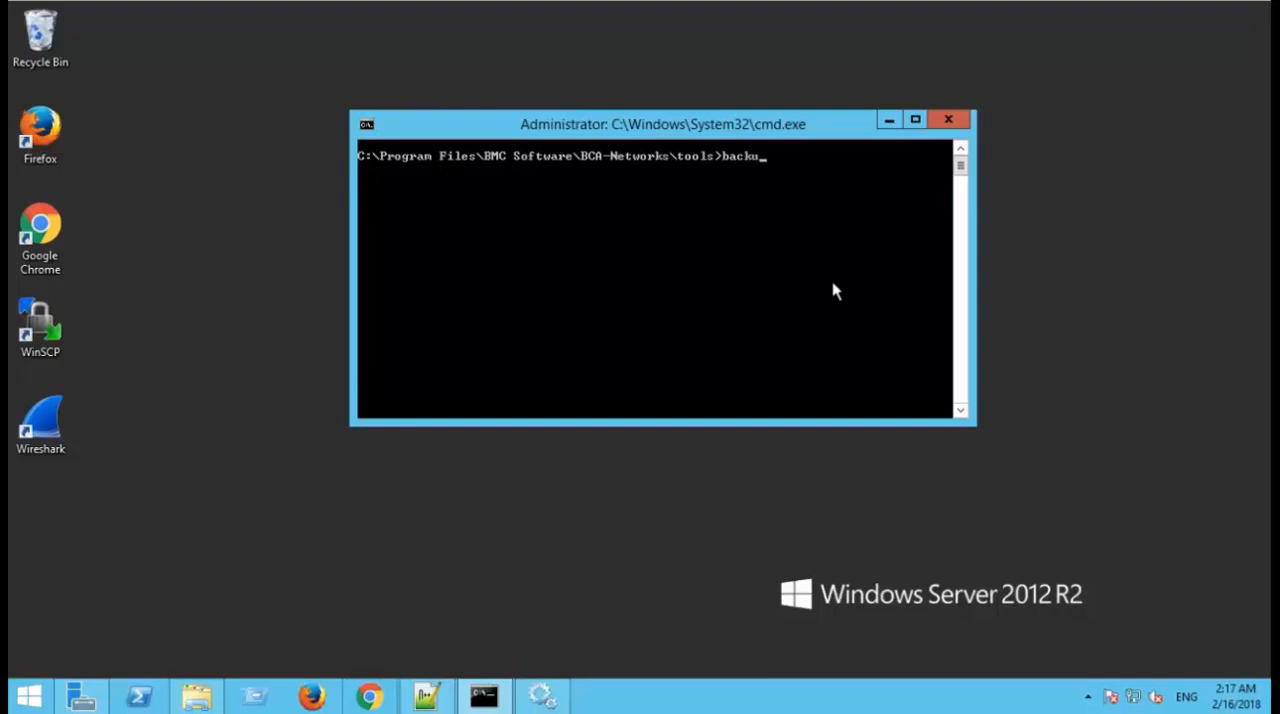
type("p_db.bat")
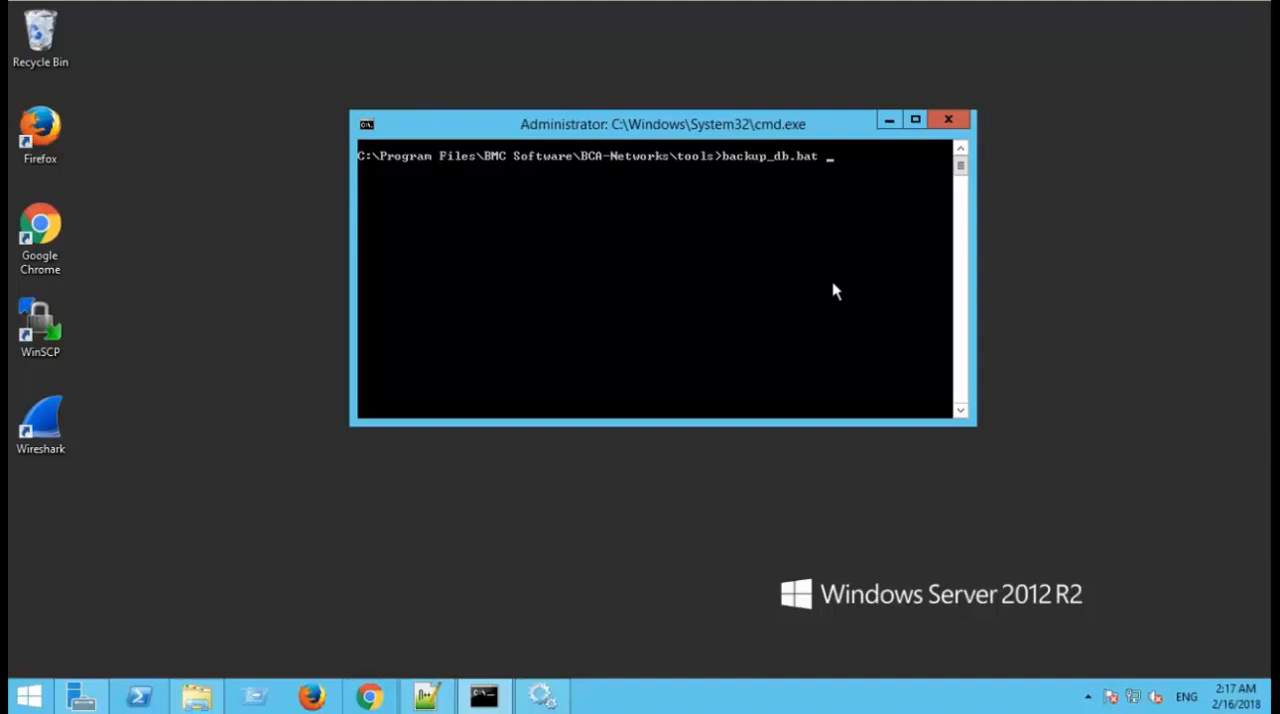
type("Tes")
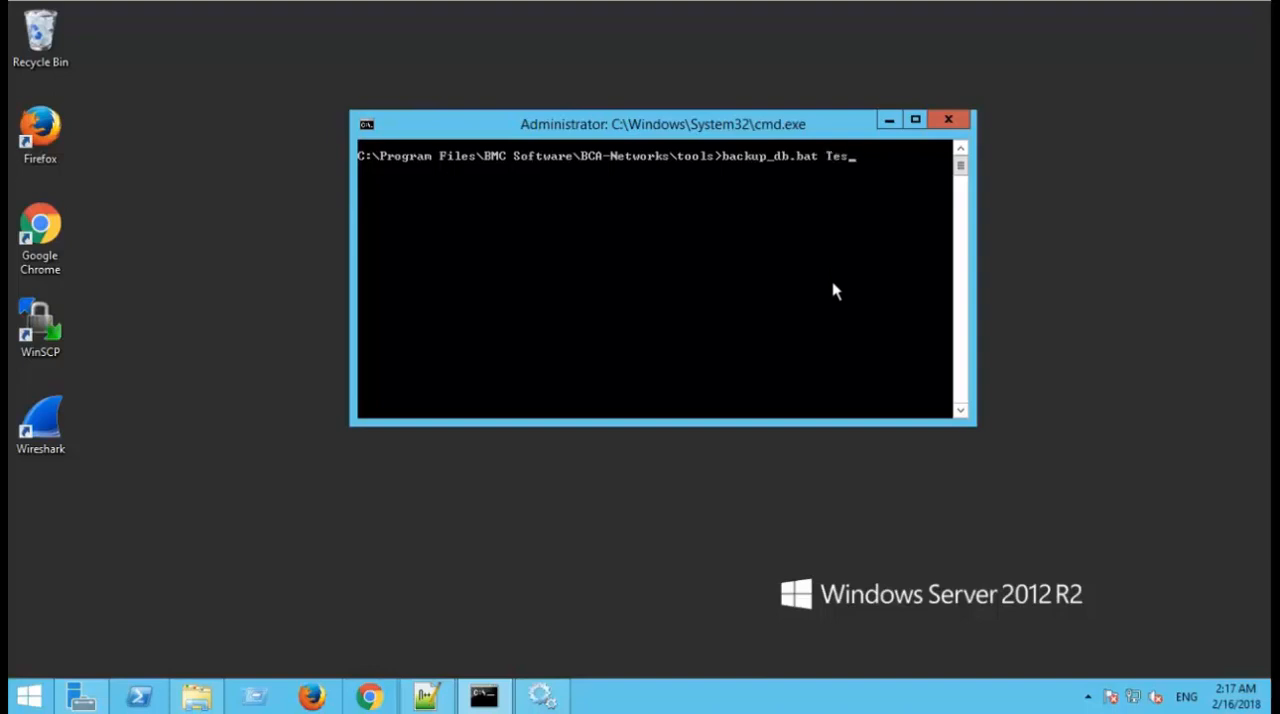
type("tbackup.du")
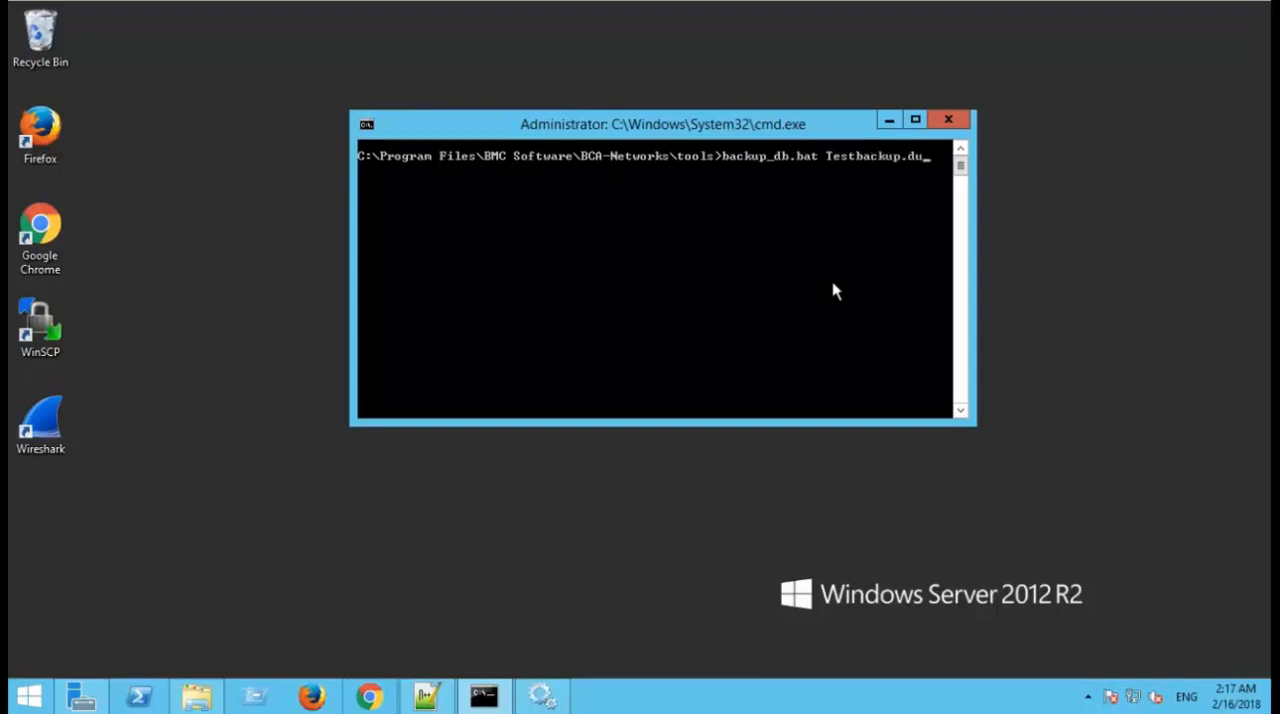
type("mp")
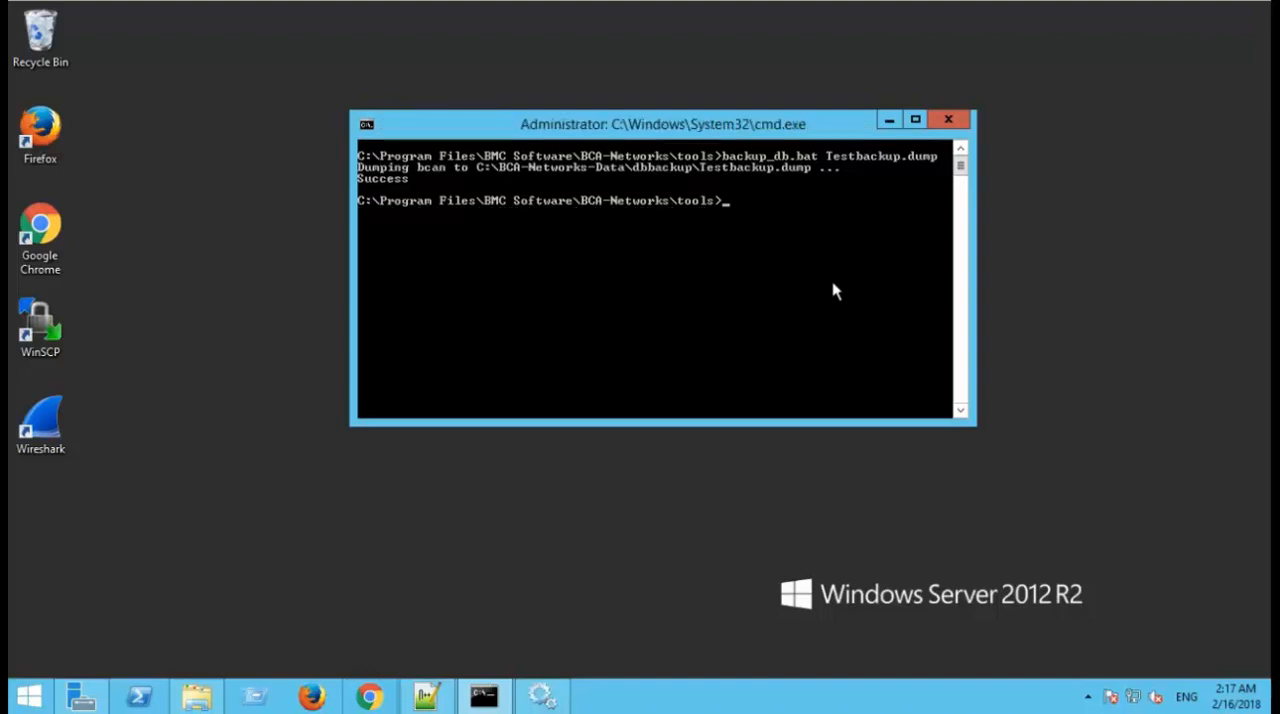
mouse_move(298, 638)
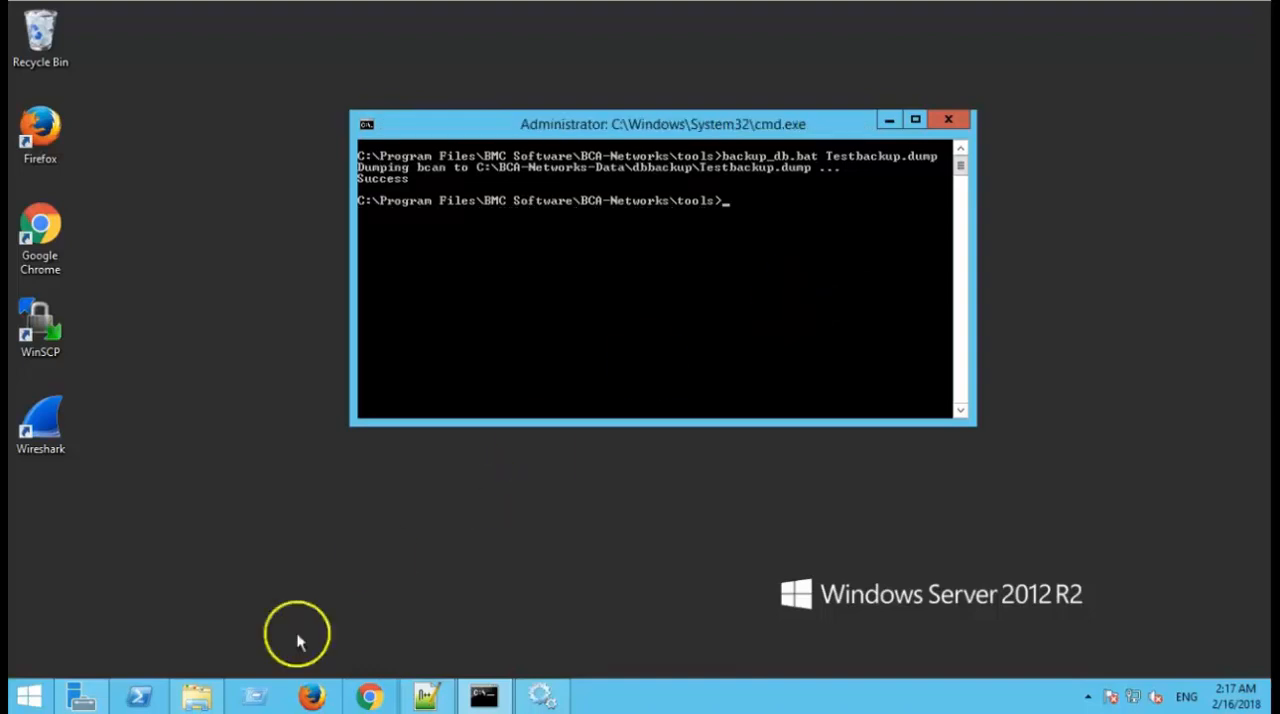
Refresh the dbbackup folder listing and single out the new 26 MB Testbackup.dump
left_click(196, 694)
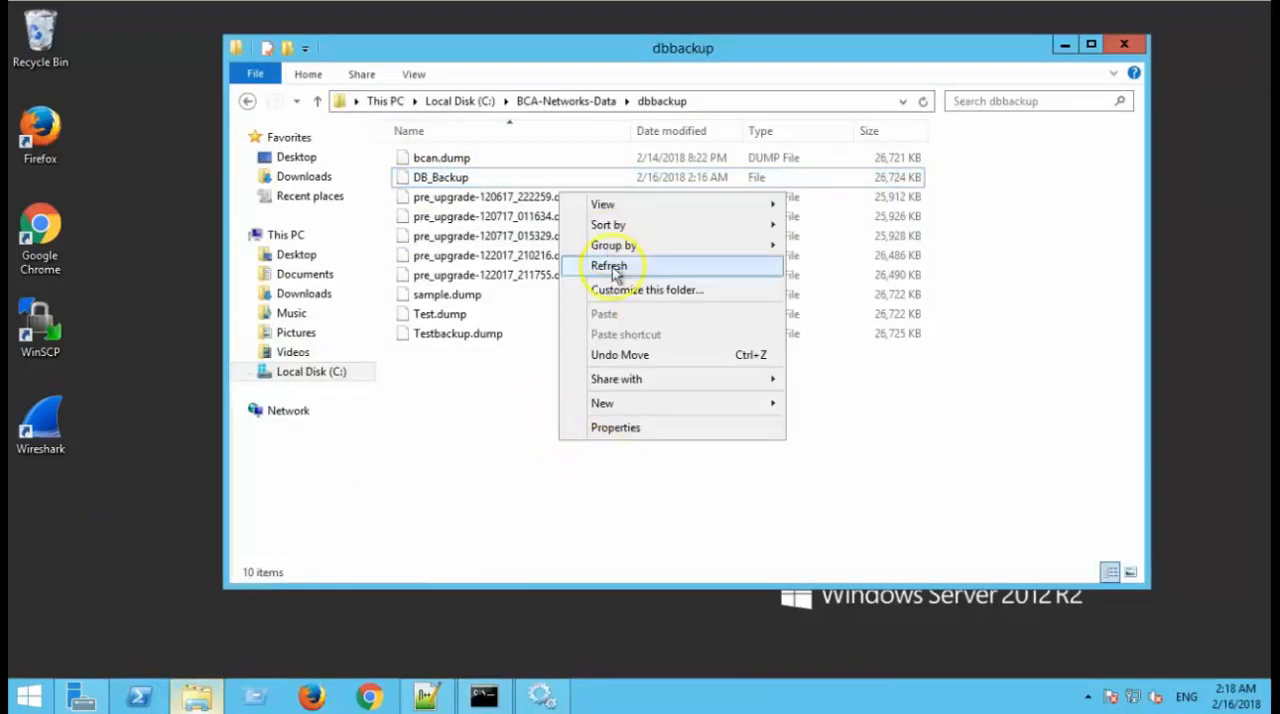
left_click(608, 264)
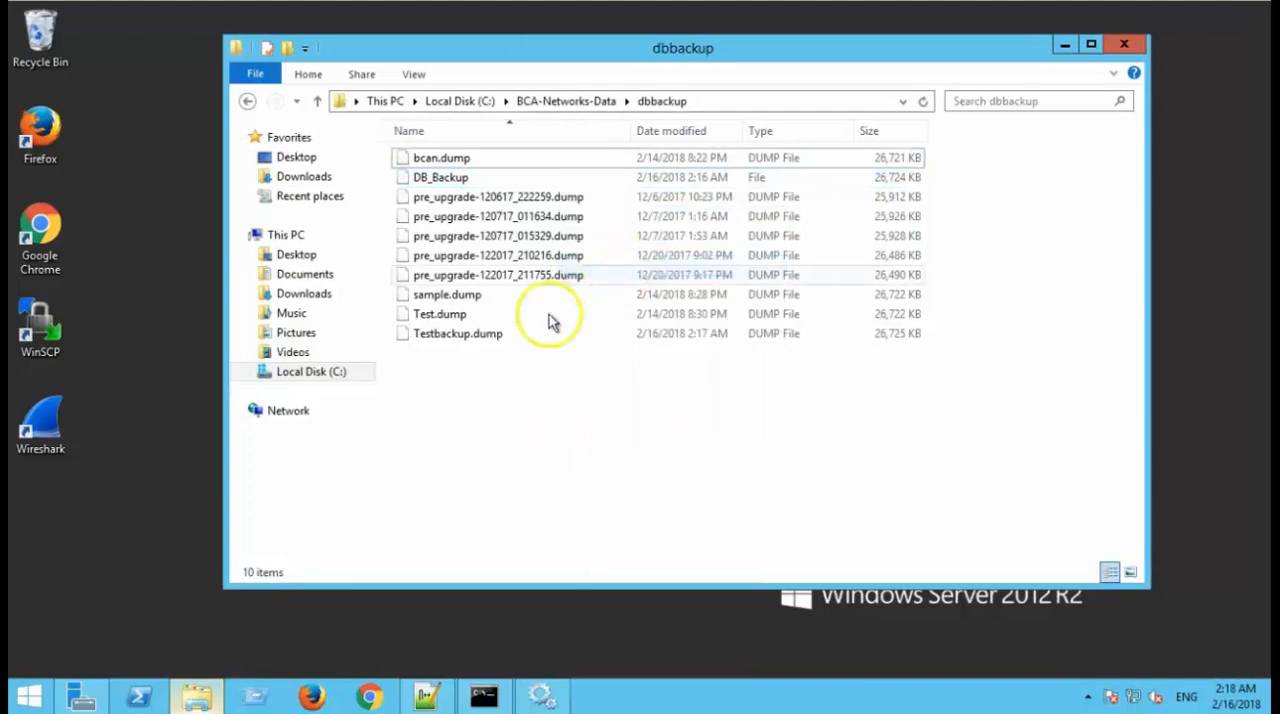
left_click(456, 332)
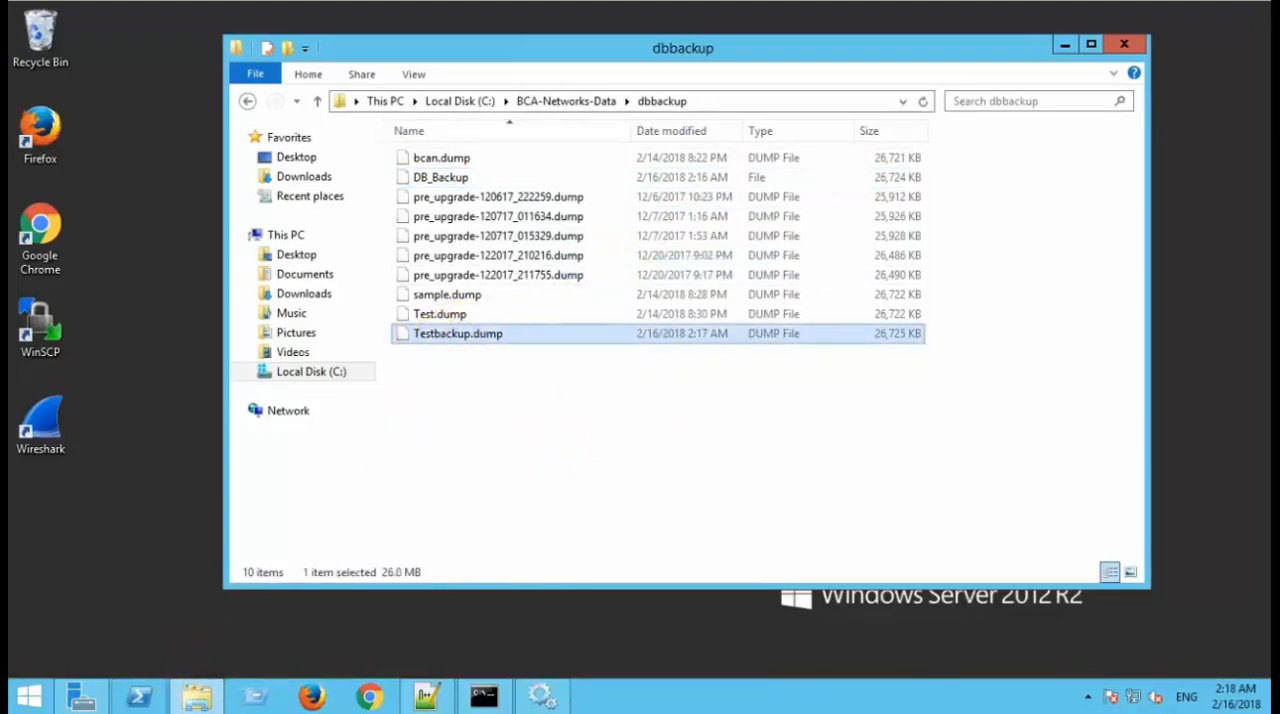
left_click(482, 694)
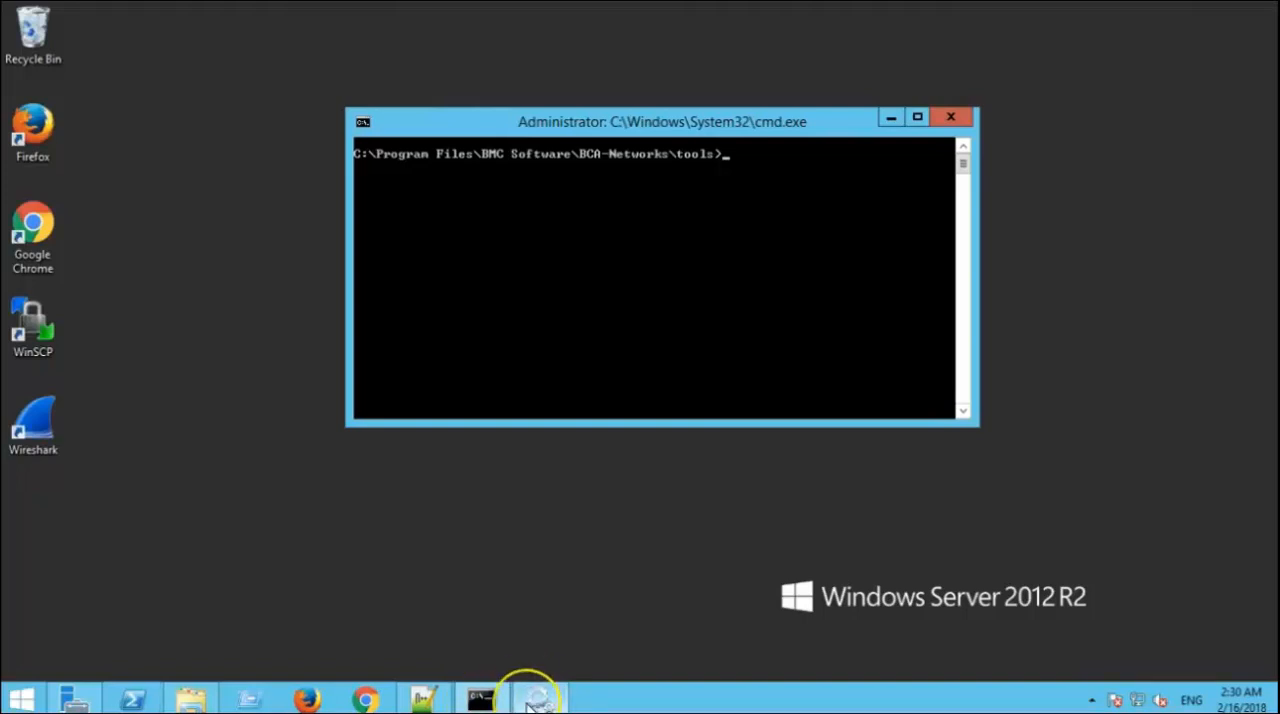
Stop the BCA-Networks Web Server service in Services and return to the tools prompt
left_click(540, 696)
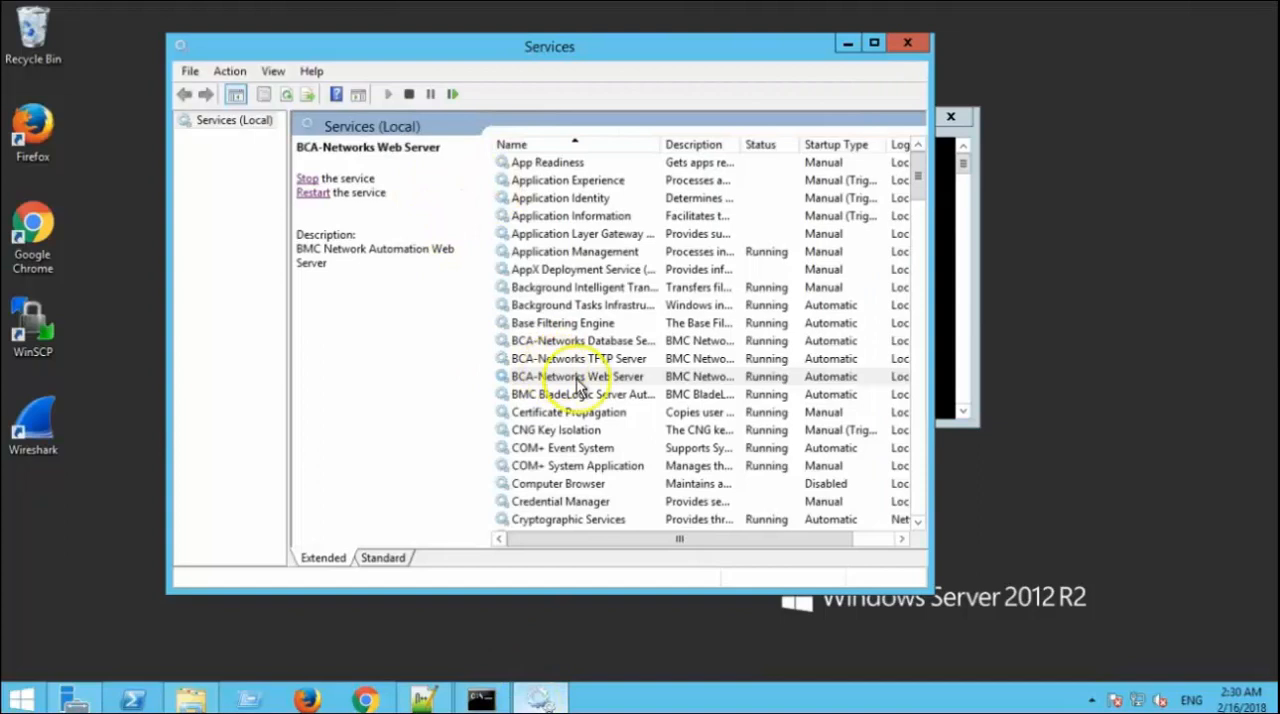
left_click(578, 376)
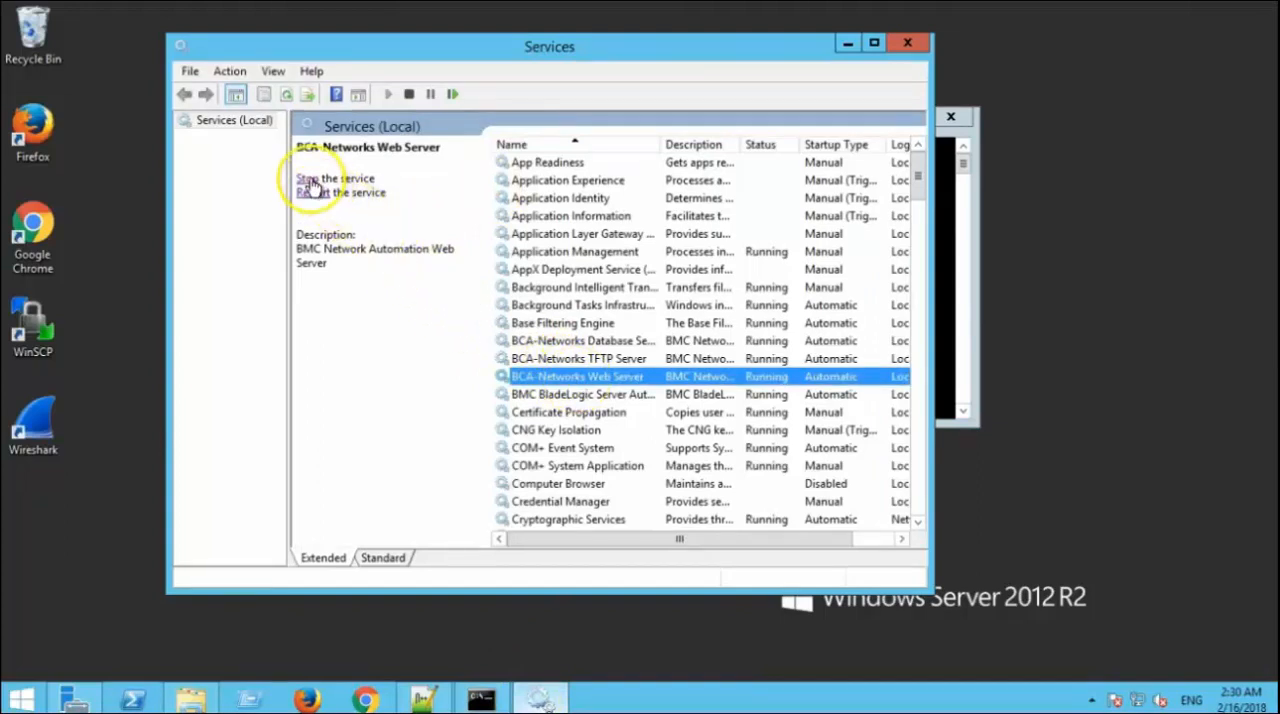
left_click(320, 178)
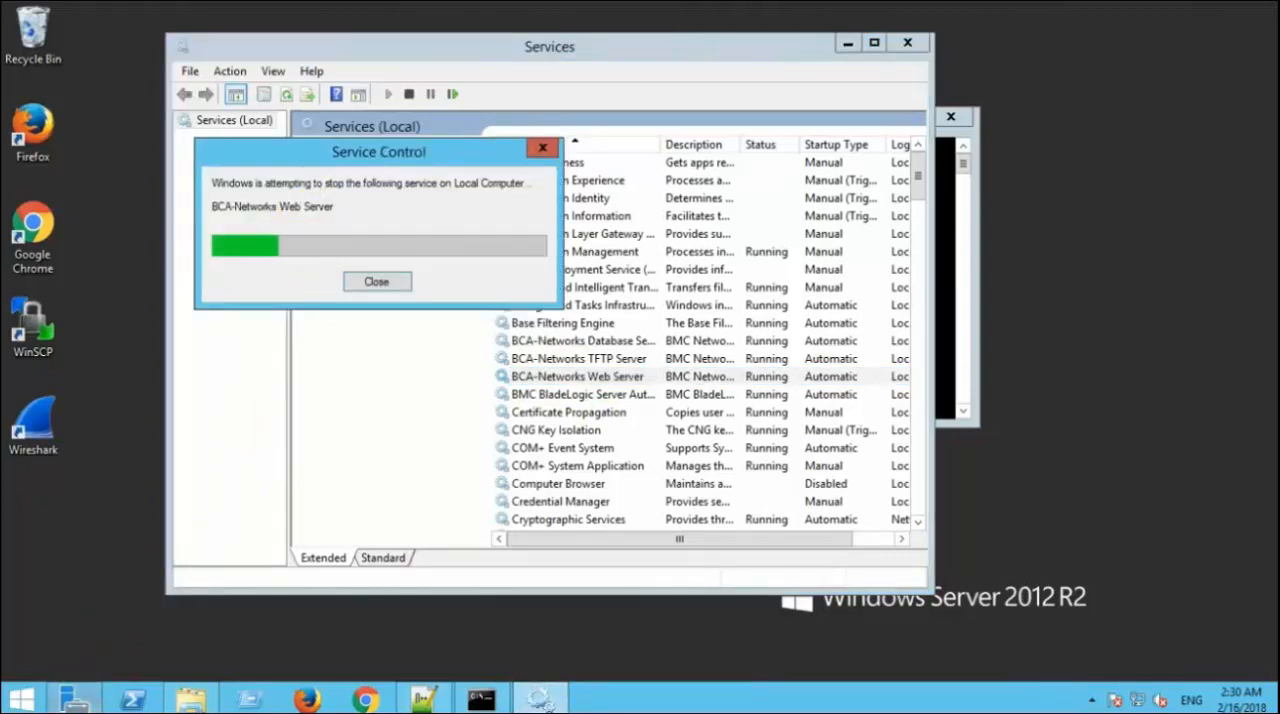
left_click(376, 280)
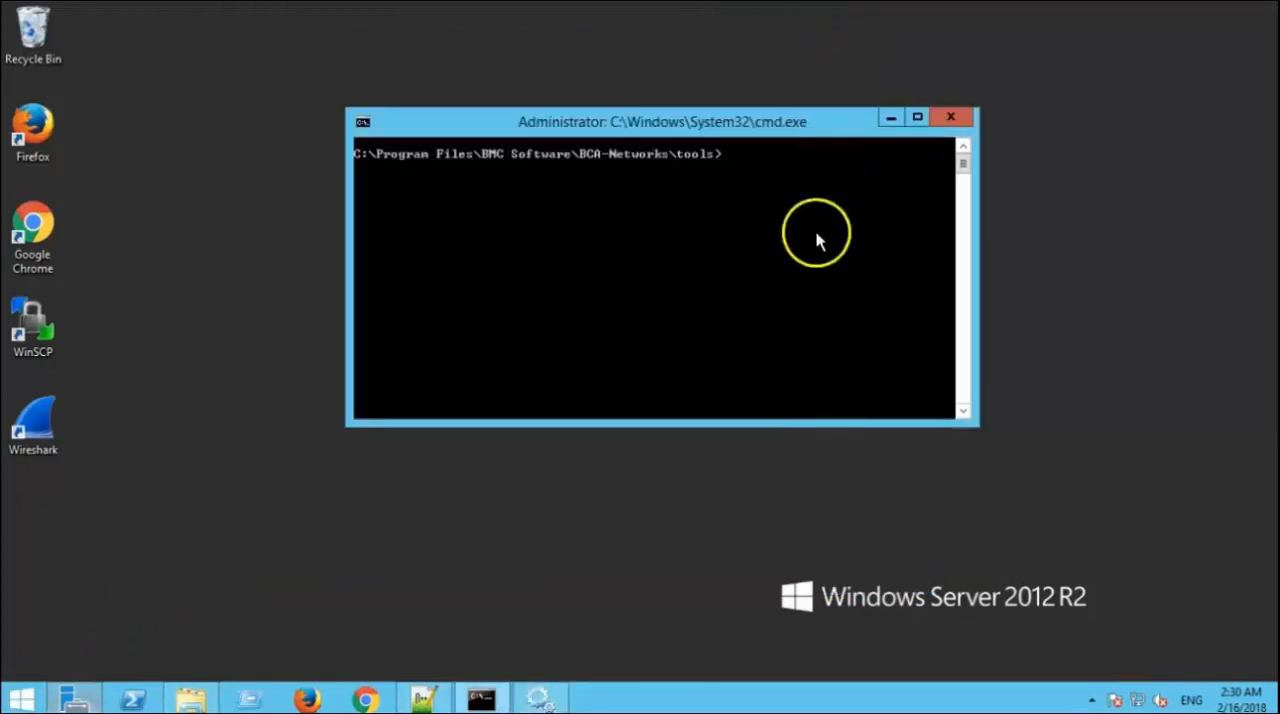
Run restore_db.bat /d Testbackup.dump so bcan is dropped, recreated and restored
type("re")
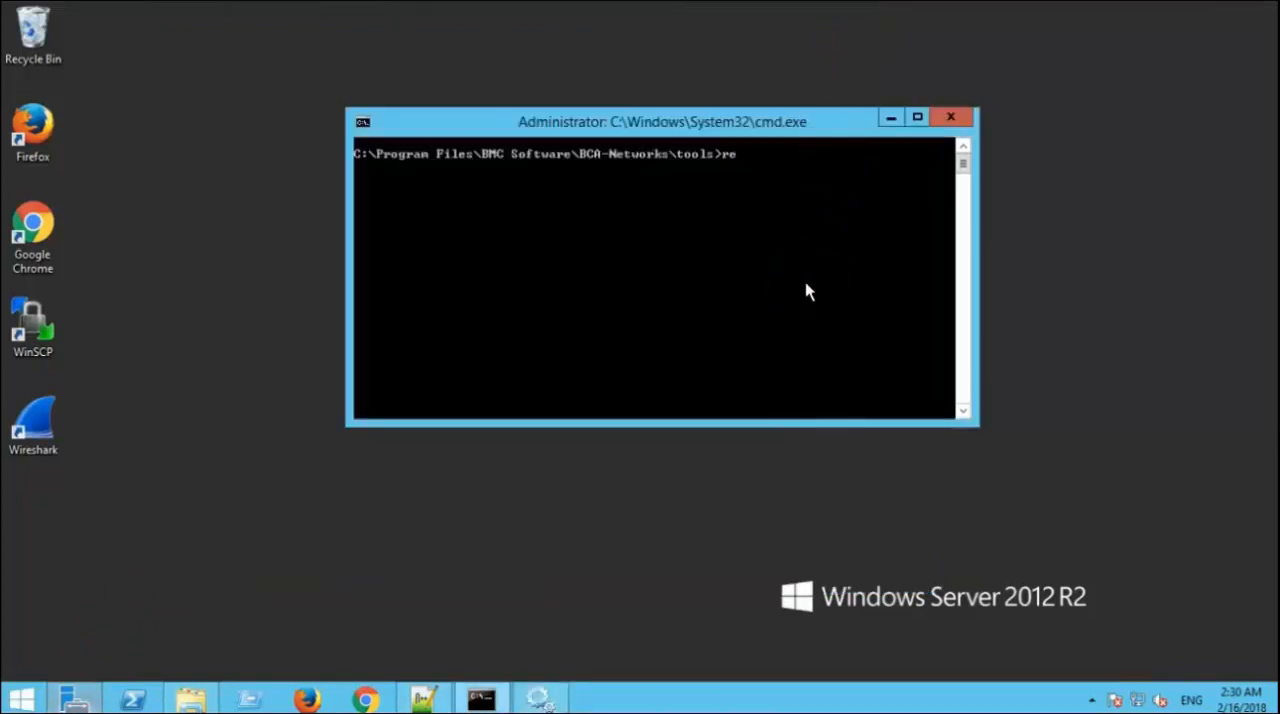
type("store")
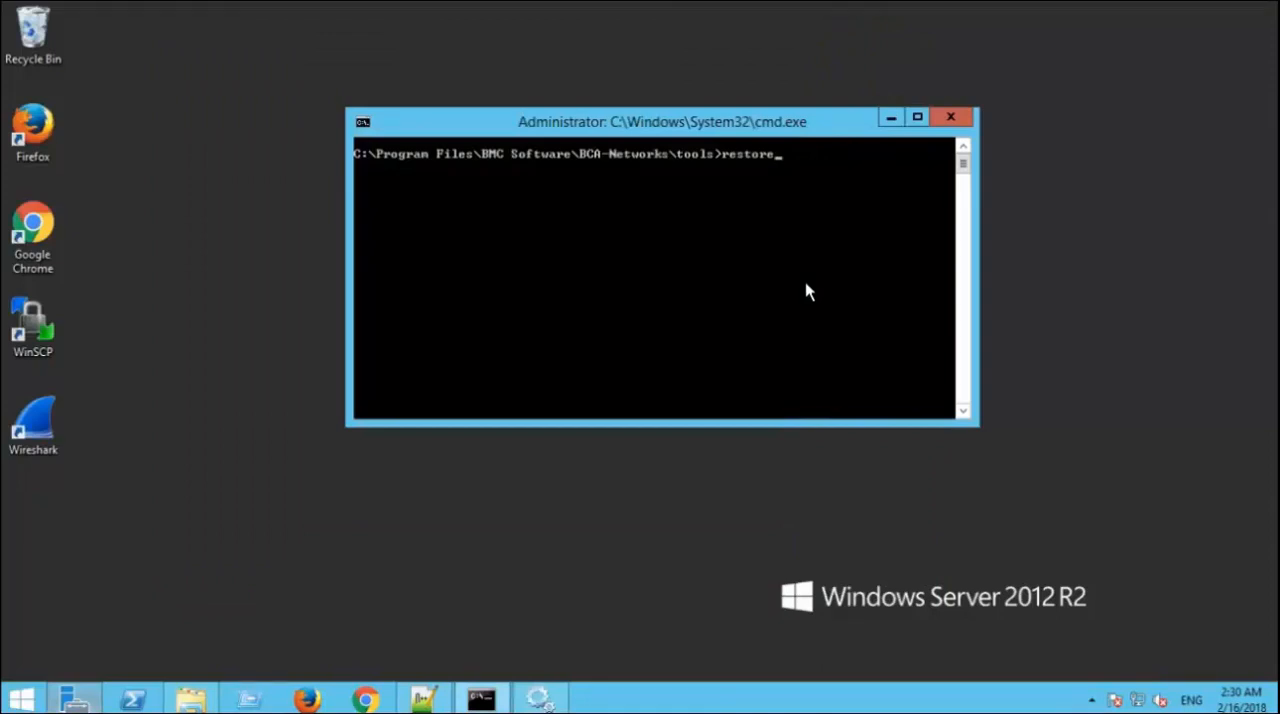
type("_db.bat")
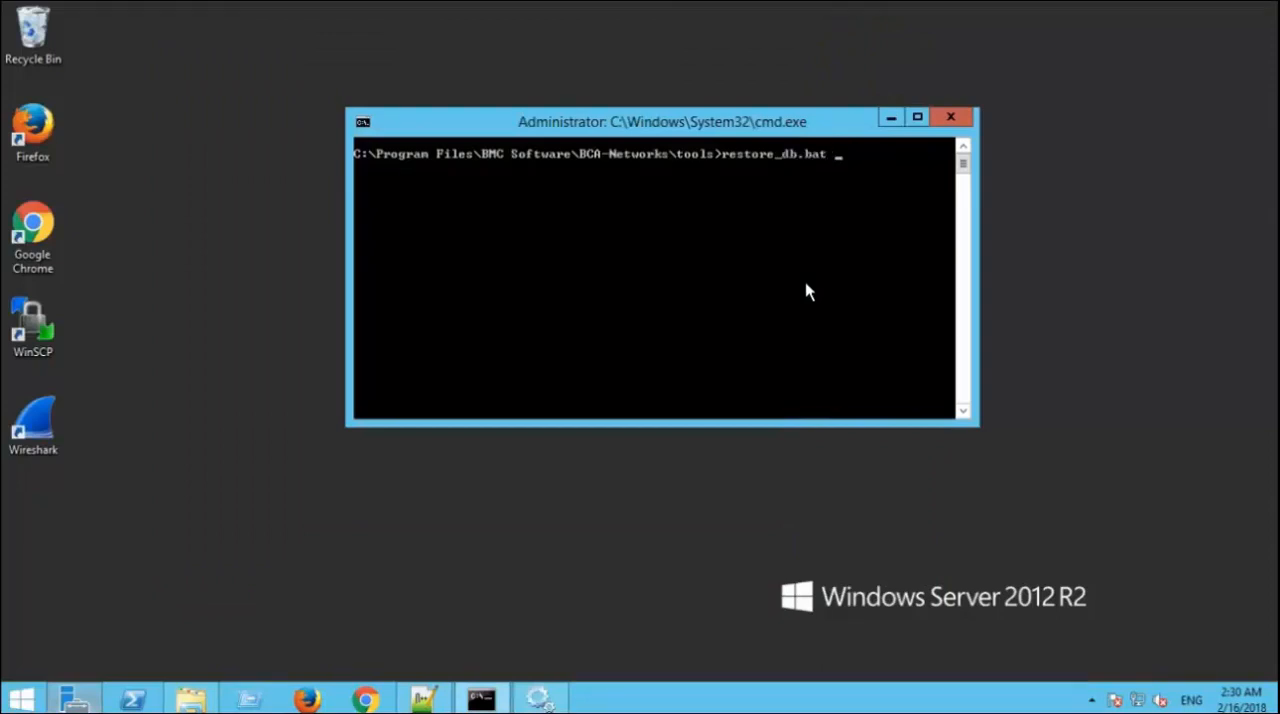
type("/d")
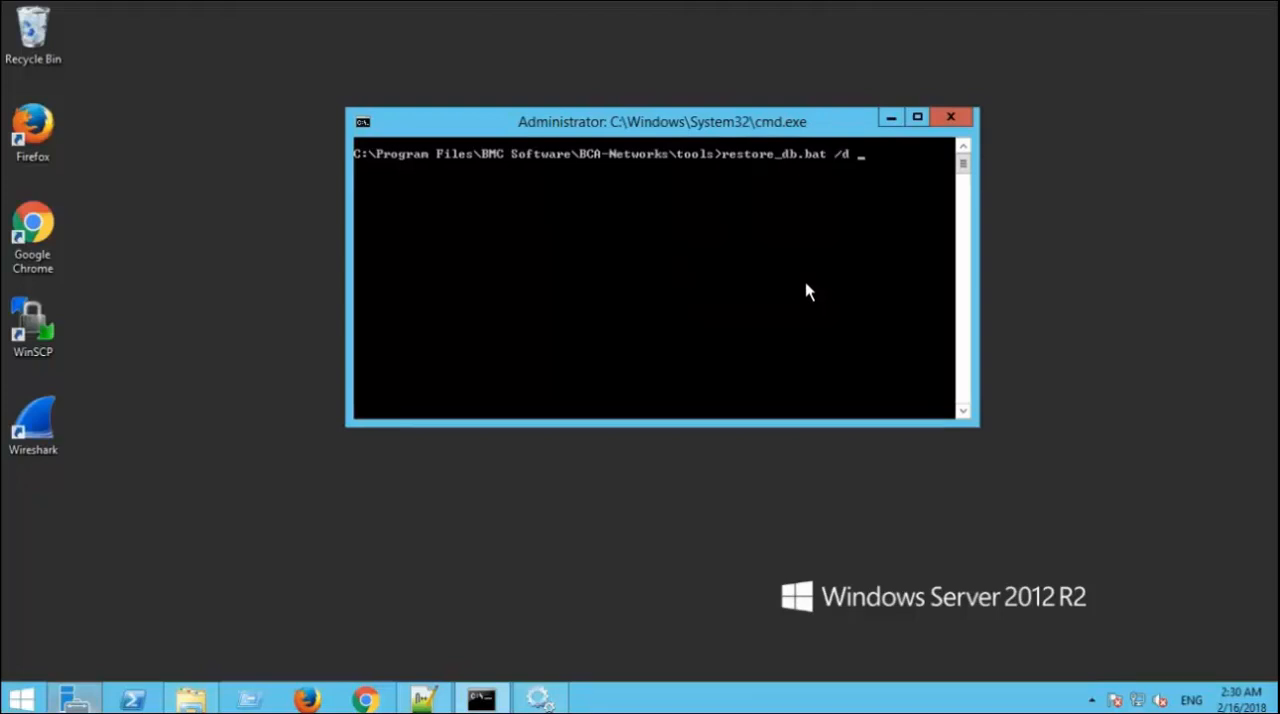
type("Test")
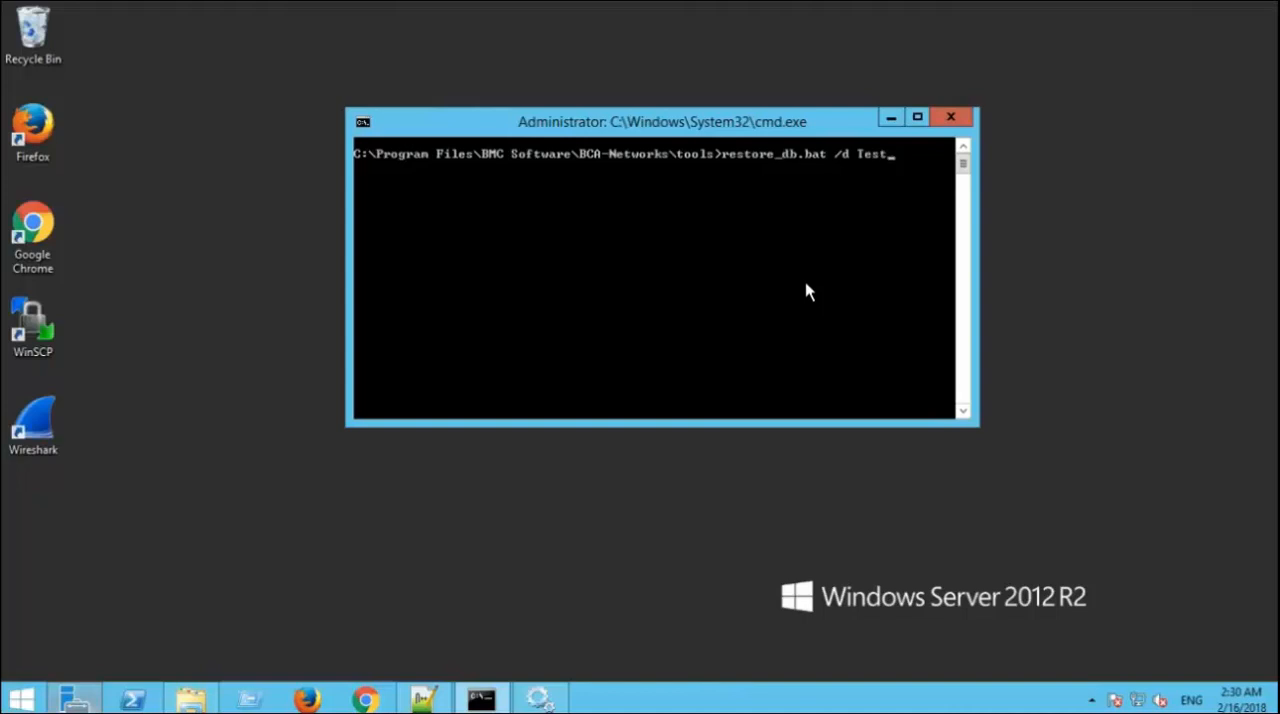
type("backup.dump")
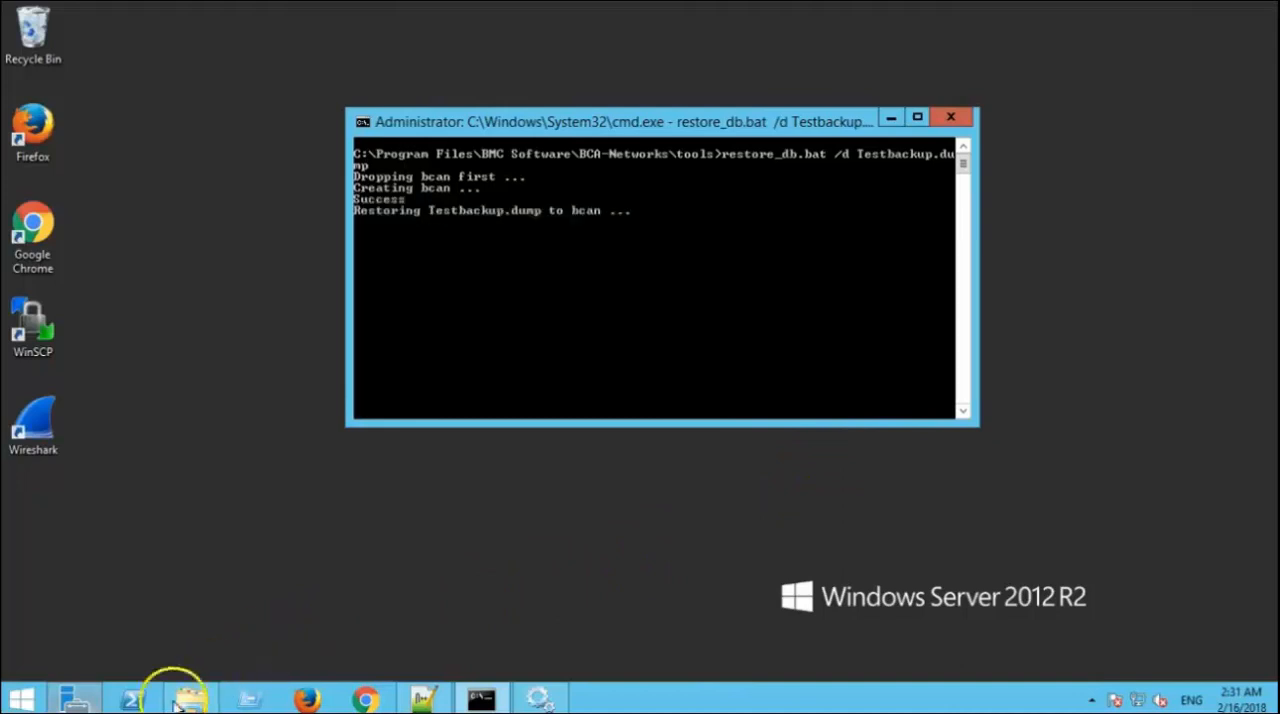
mouse_move(132, 696)
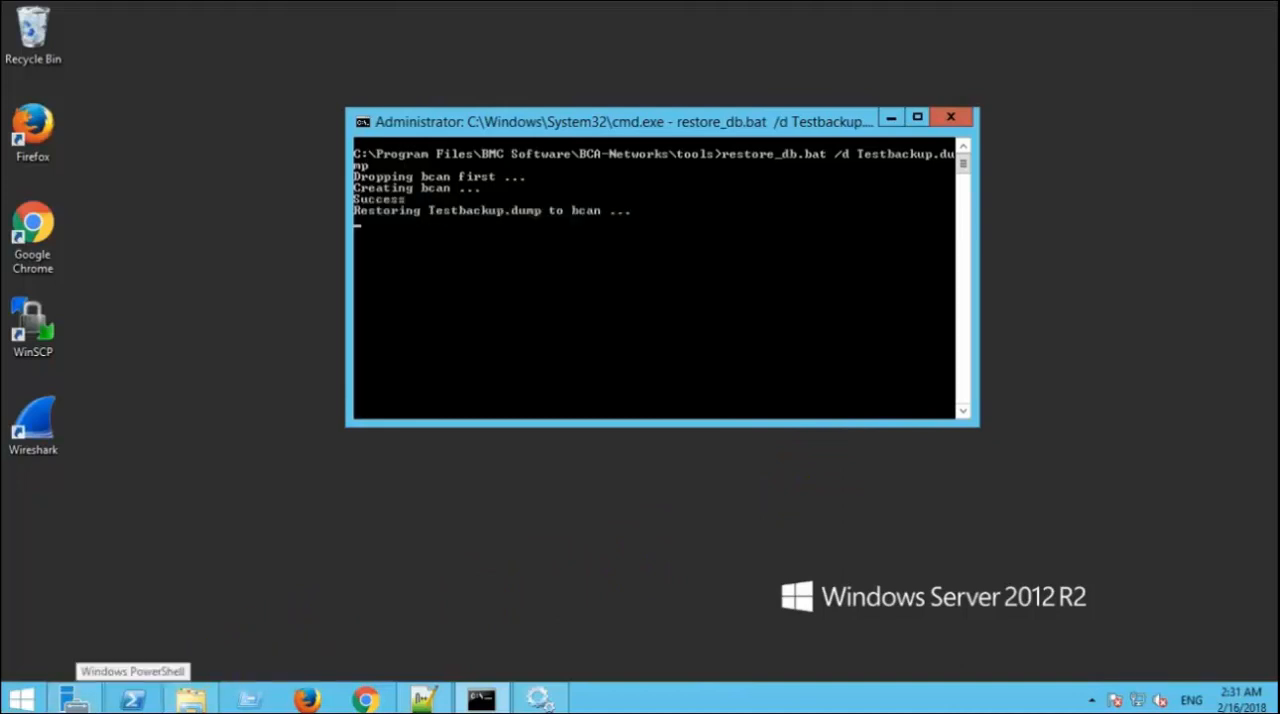